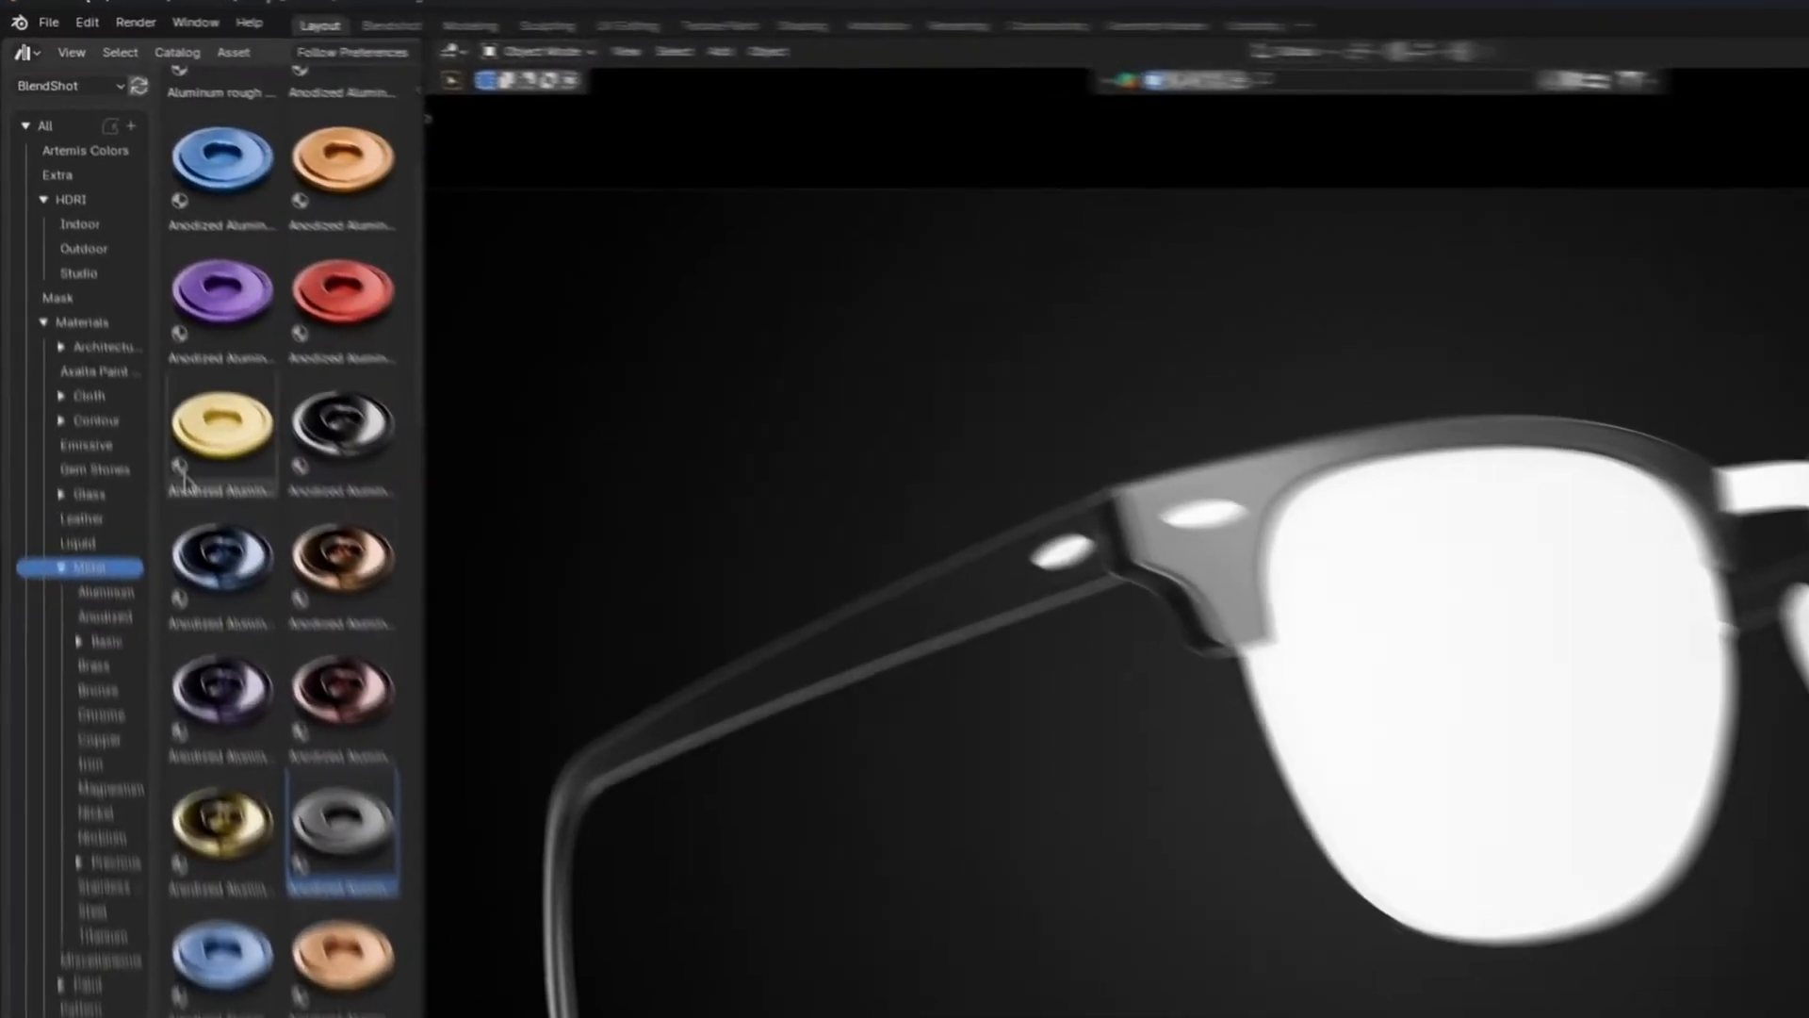
Browse the Metal category's Anodized Aluminium materials in the BlendShot asset browser
left_click(75, 537)
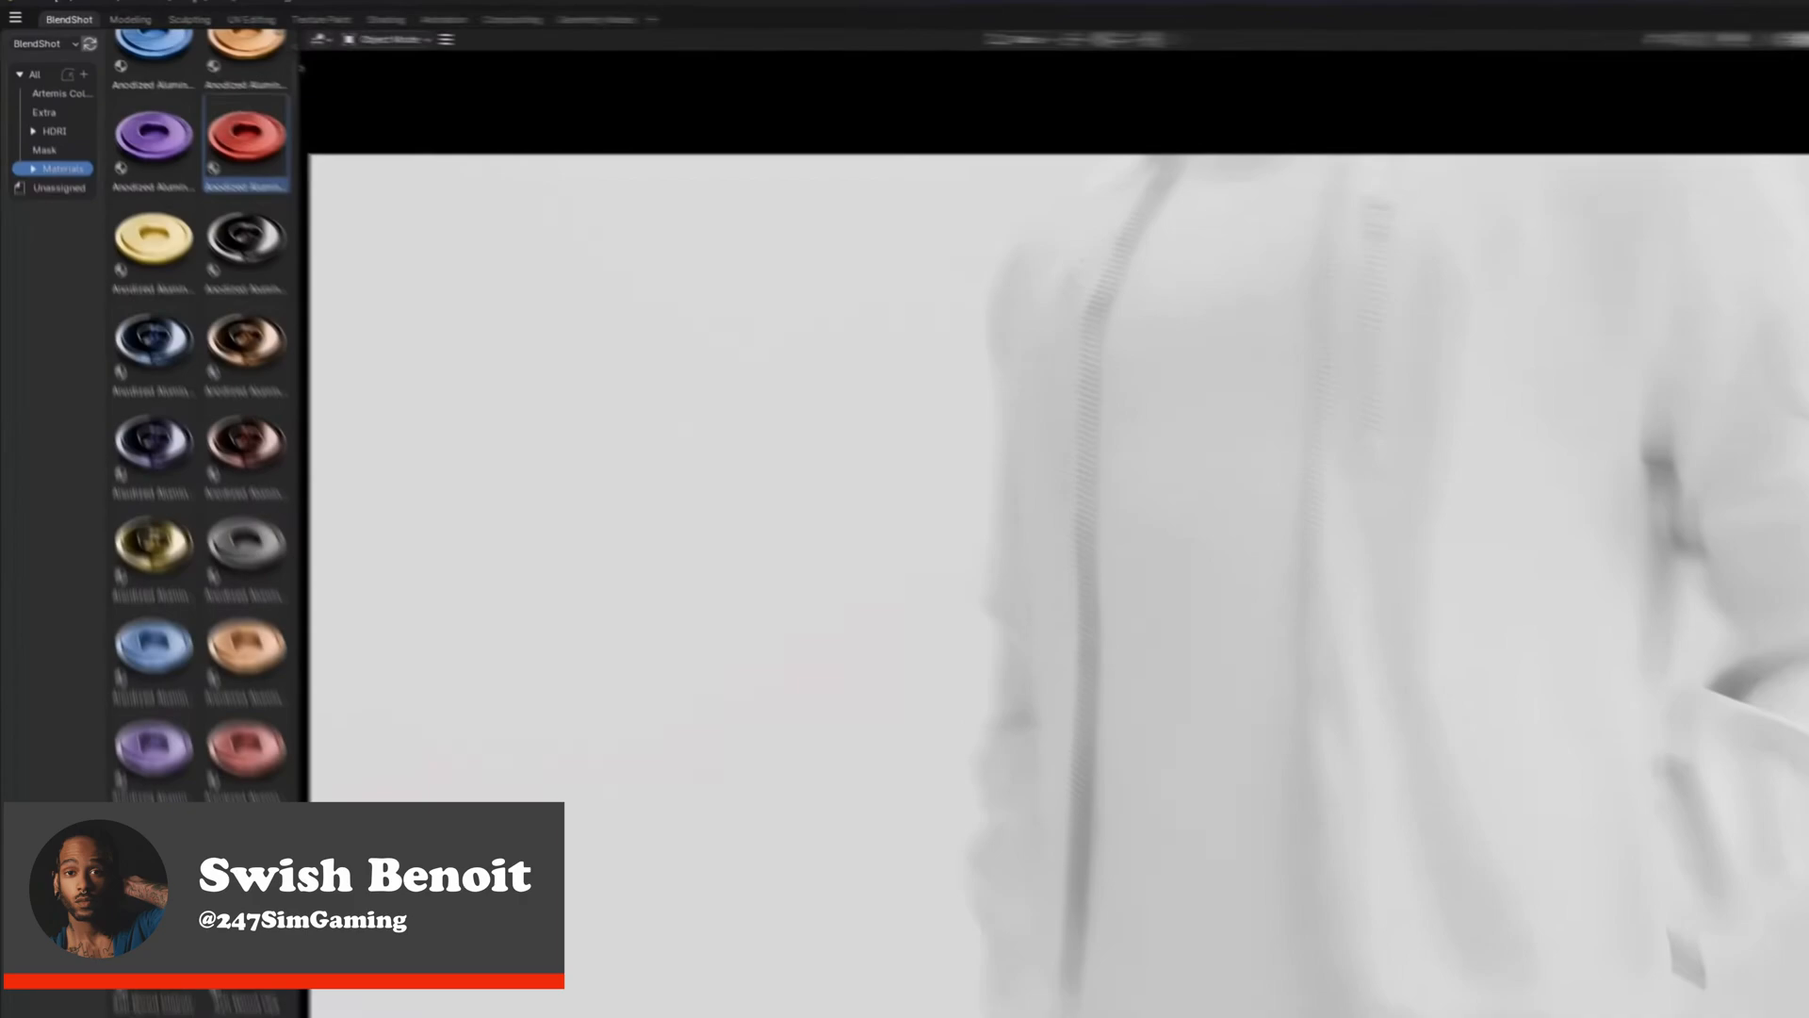
left_click(81, 441)
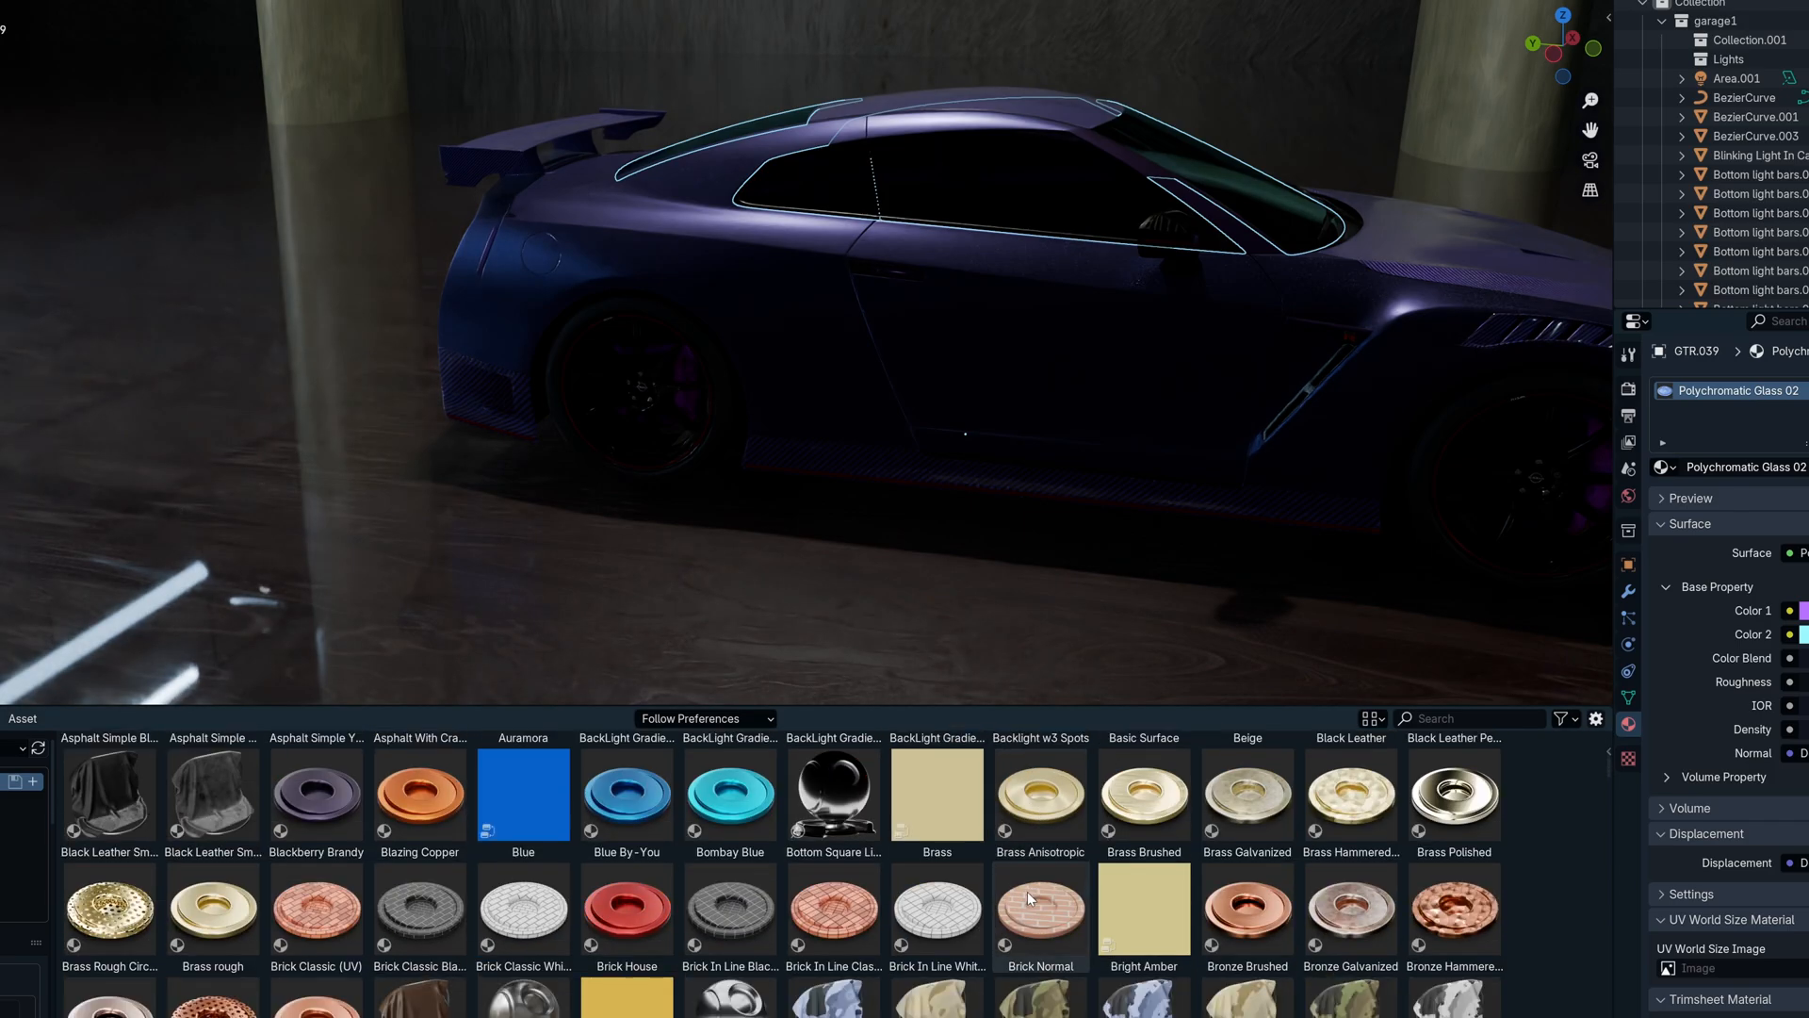
Scroll the material library beneath the car's Polychromatic Glass 02 render
scroll("down", 3)
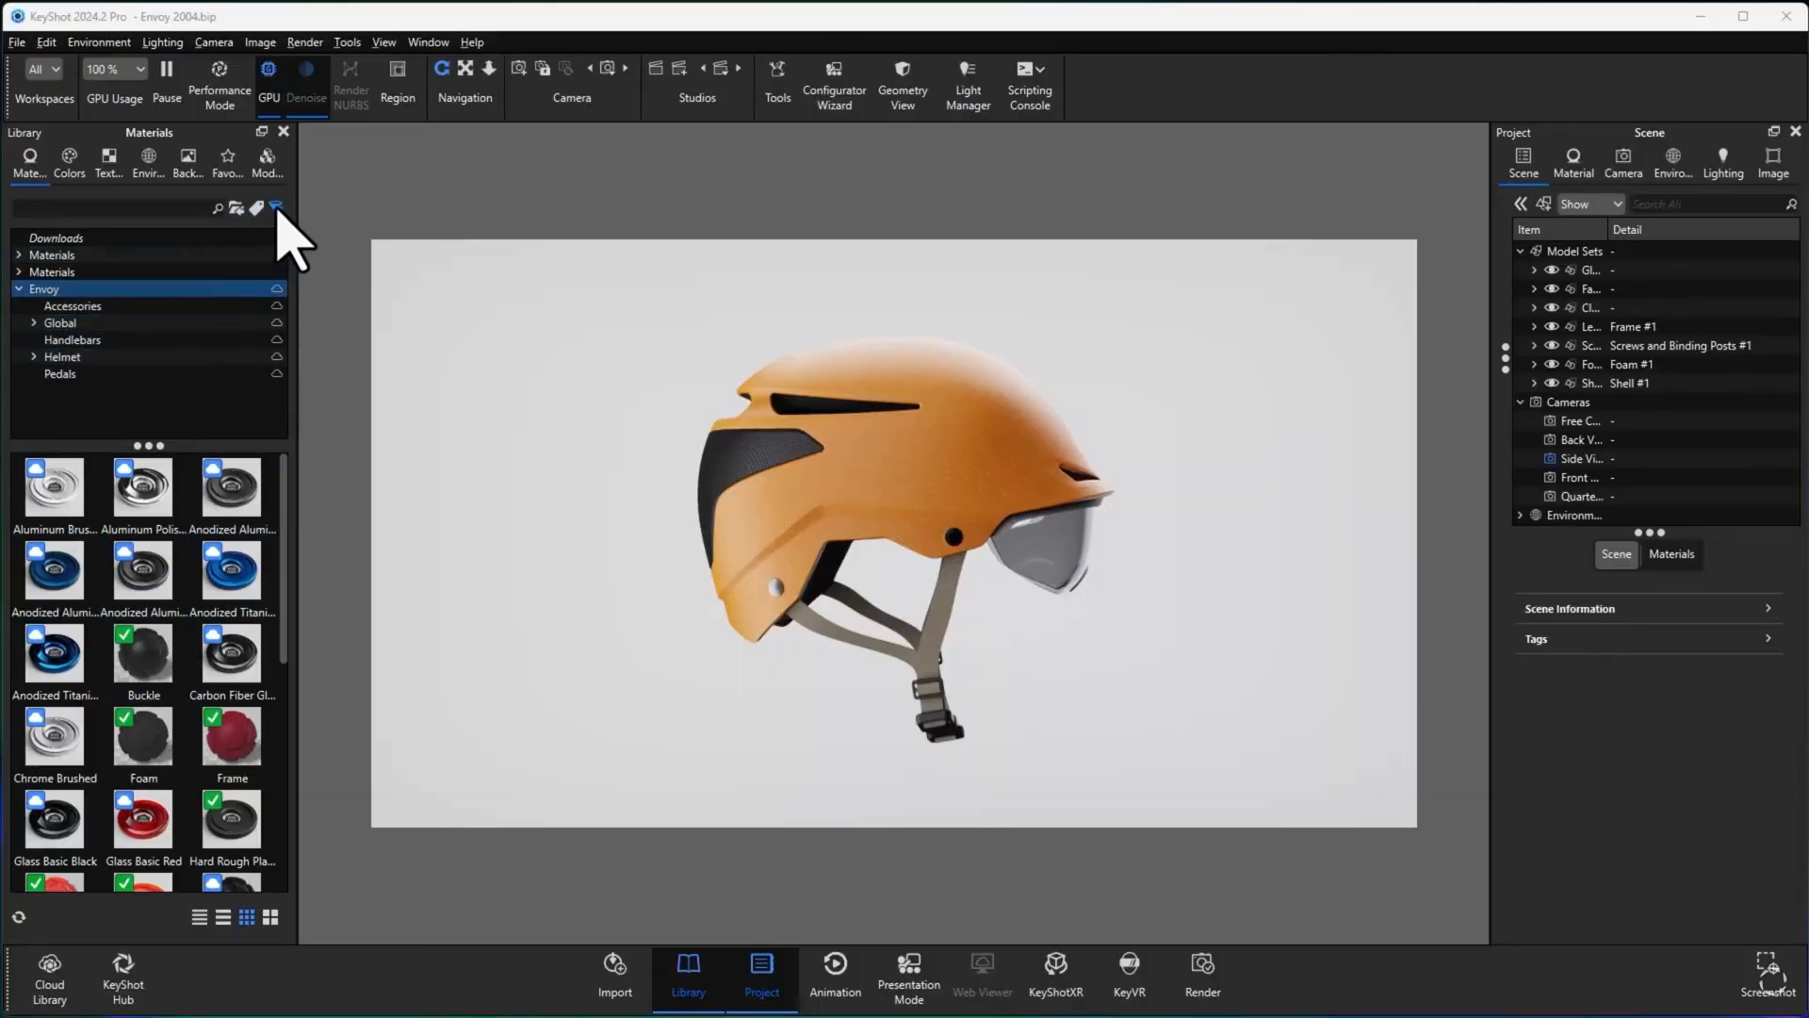
Filter the library to Plastic materials and apply the dark red Shell material to the helmet
left_click(275, 209)
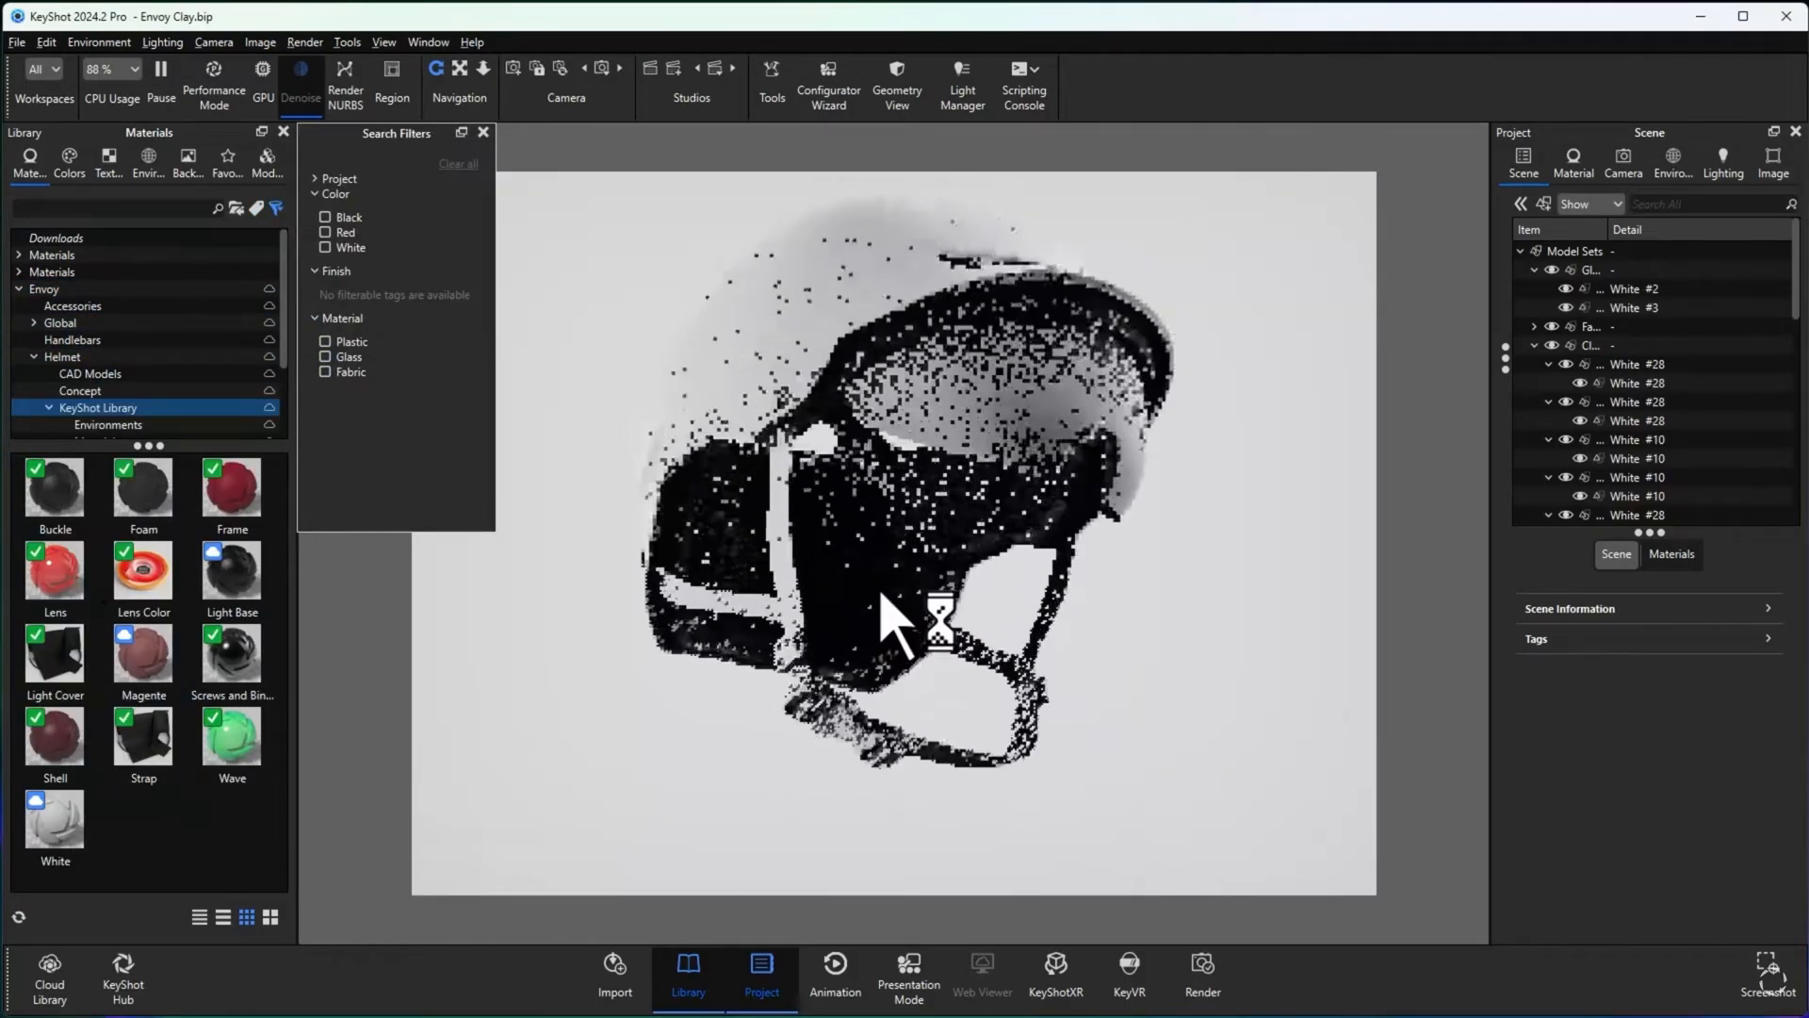
left_click(326, 326)
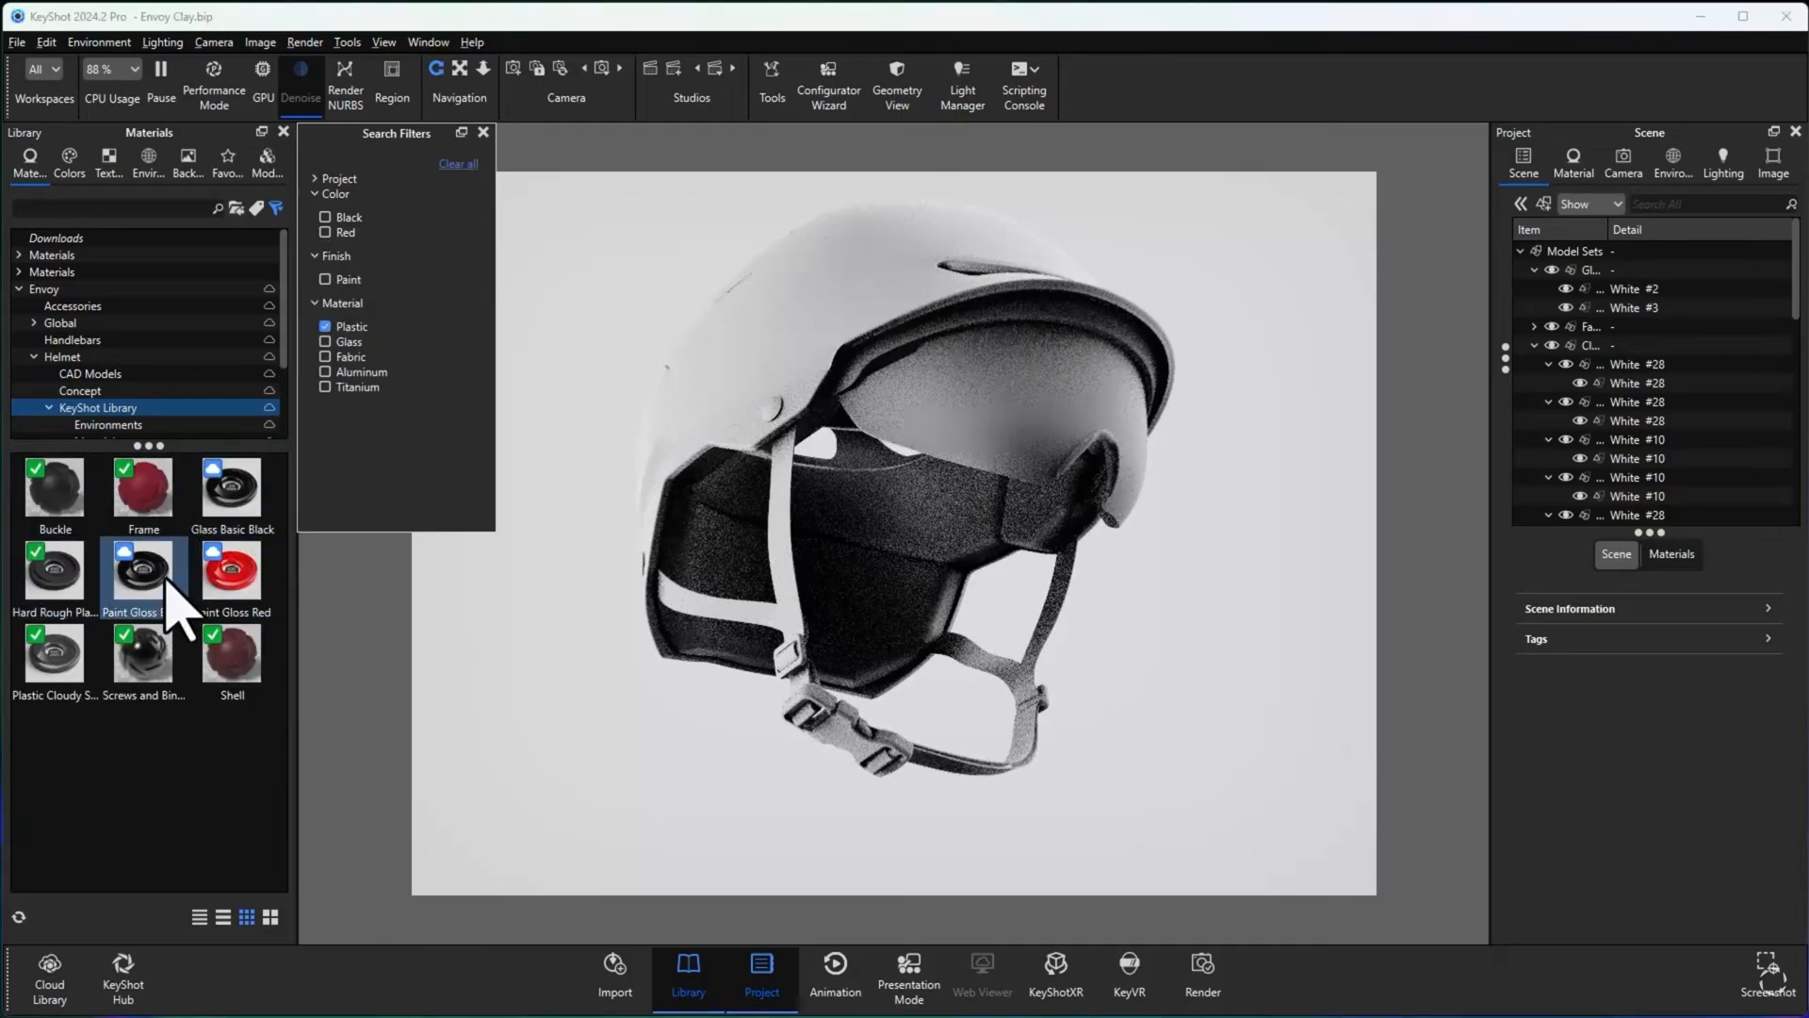
left_click(230, 654)
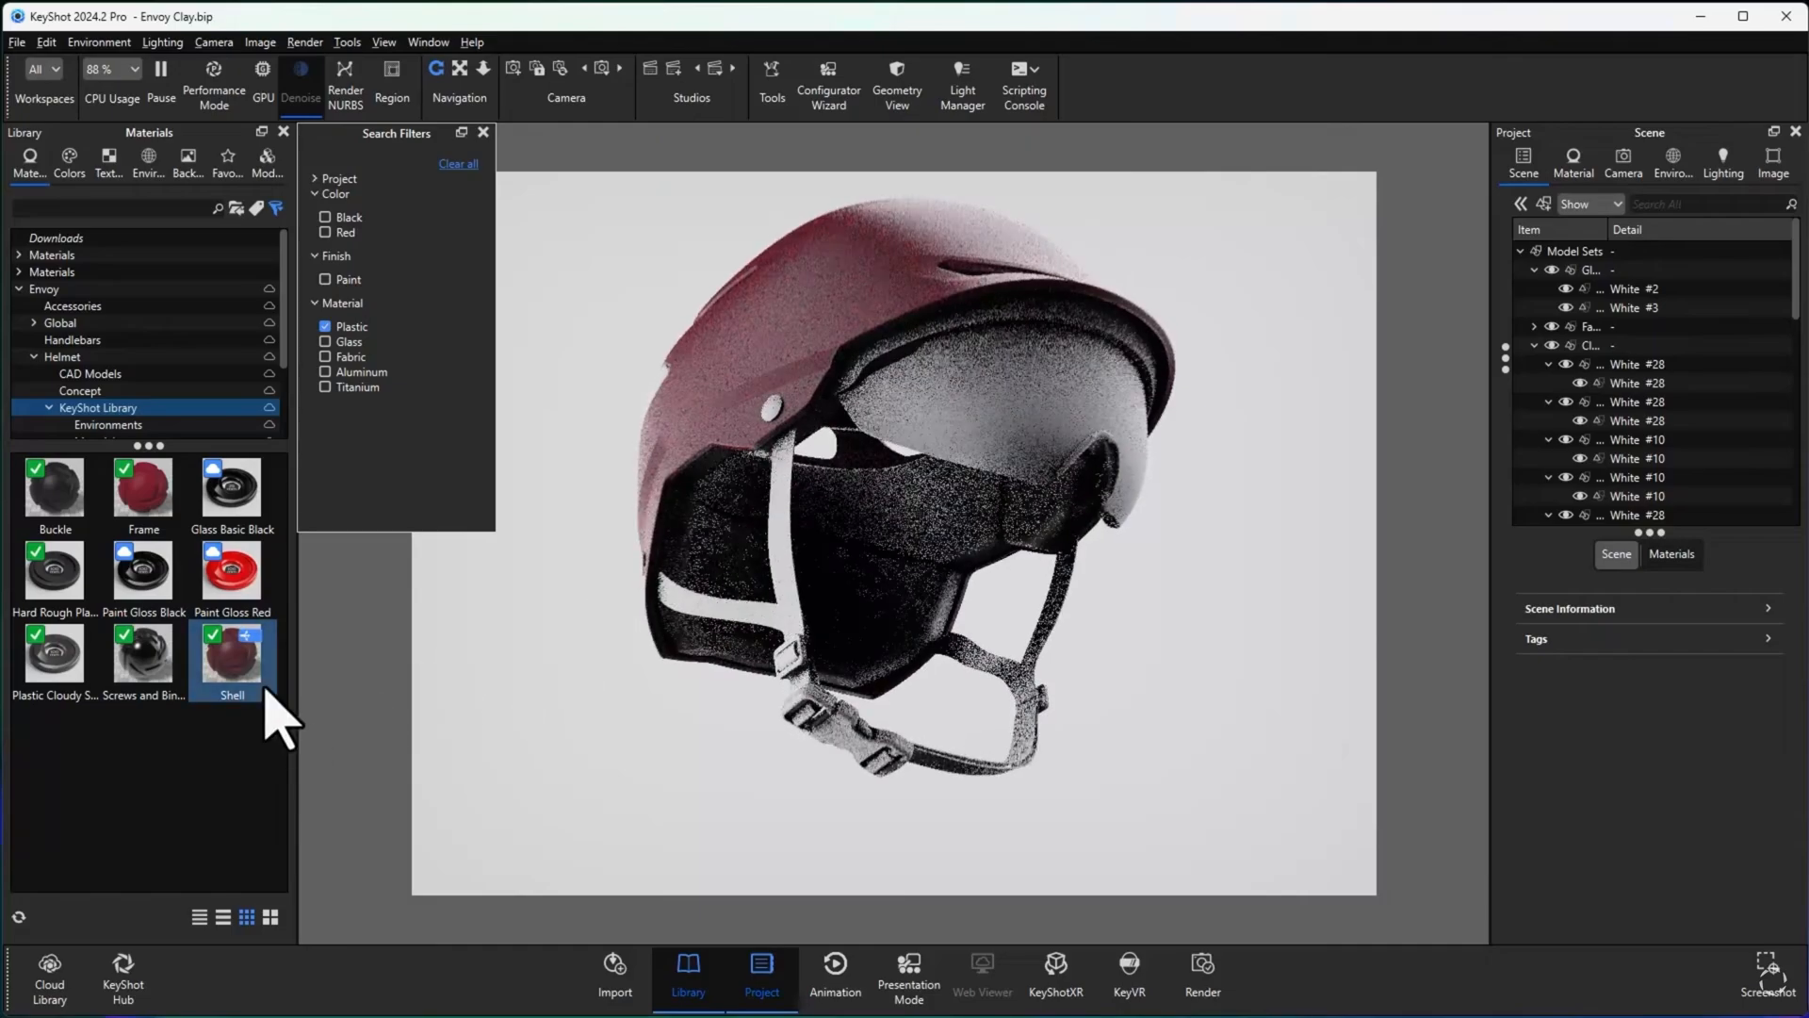
left_click(144, 652)
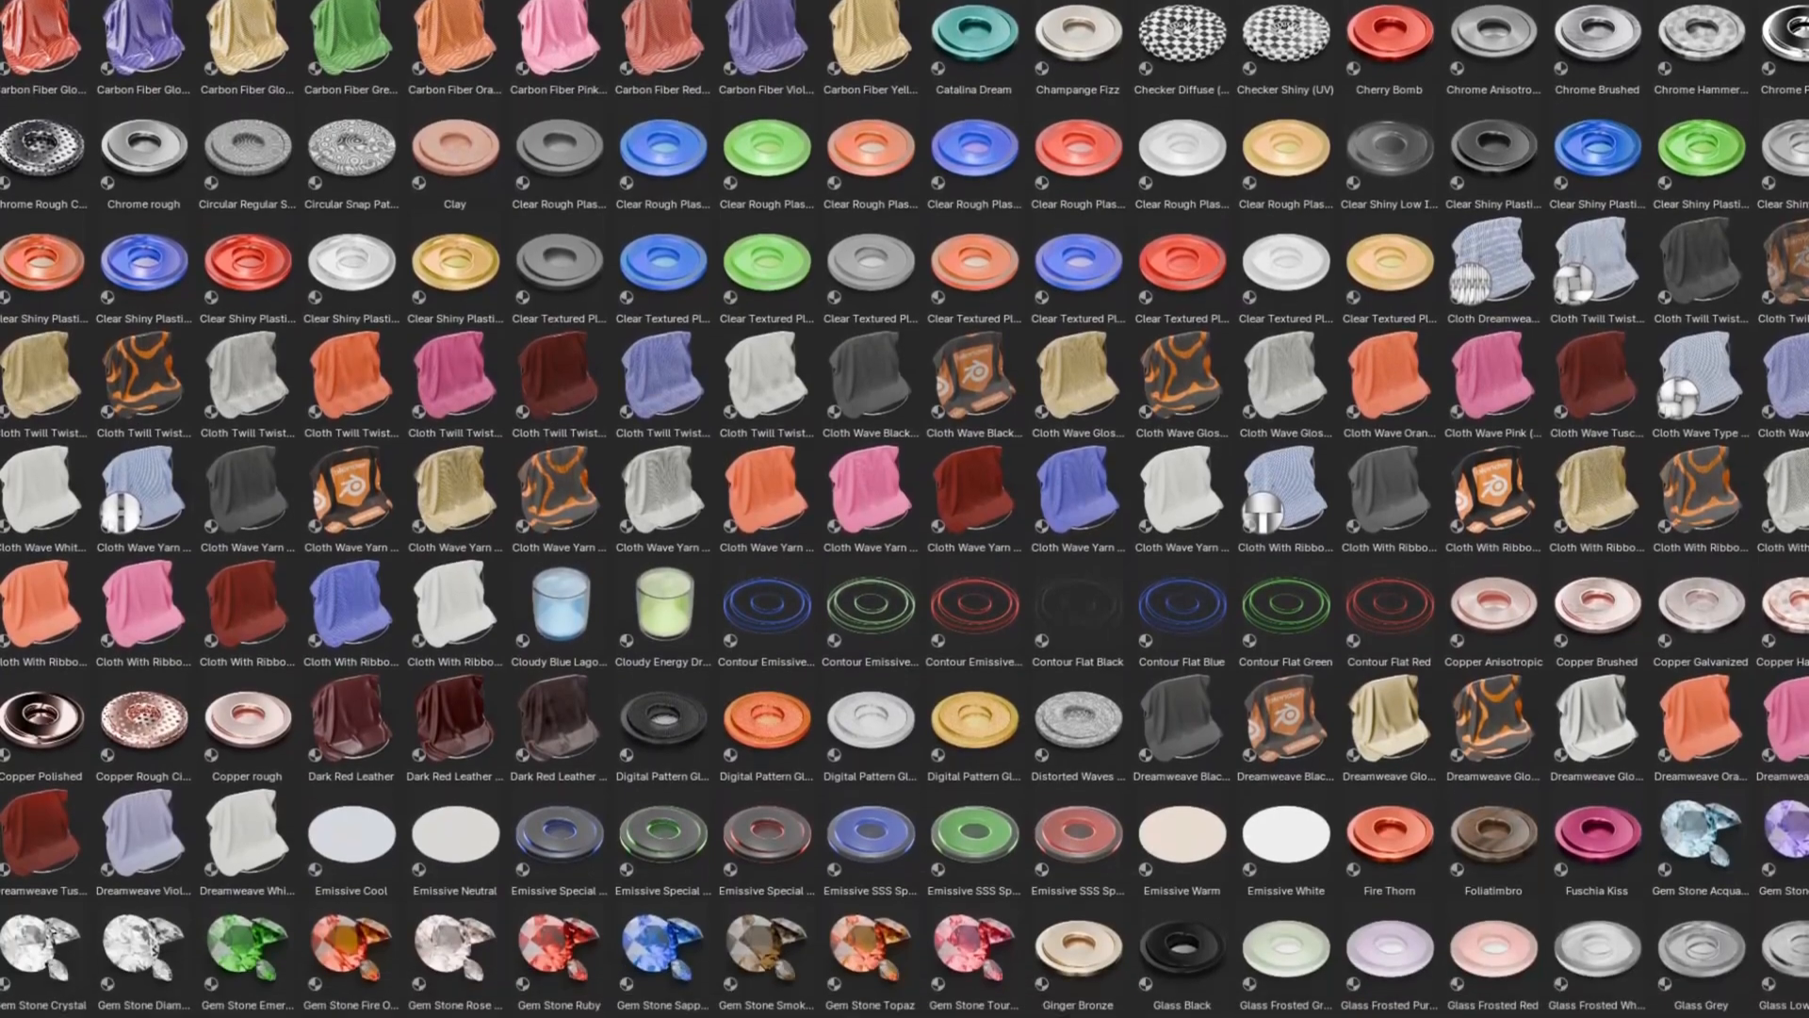
Scroll through the full BlendShot asset grid below the garage car scene
scroll("down", 3)
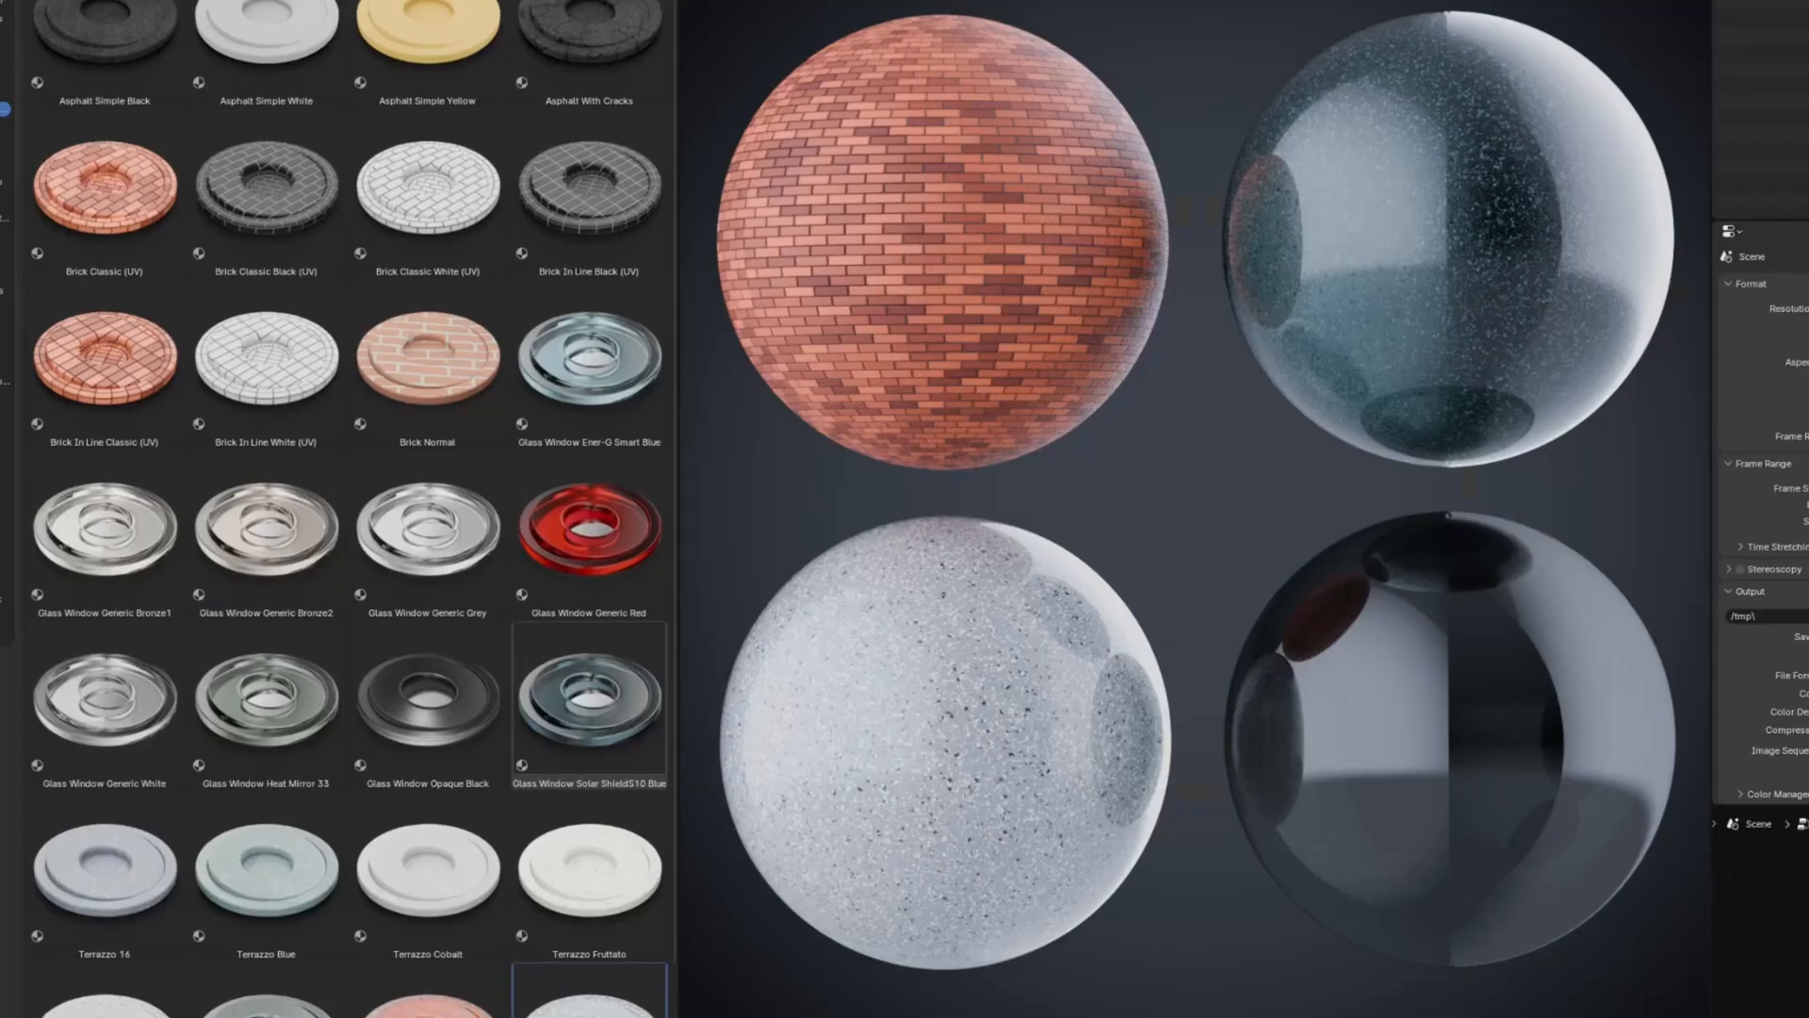
scroll("up", 3)
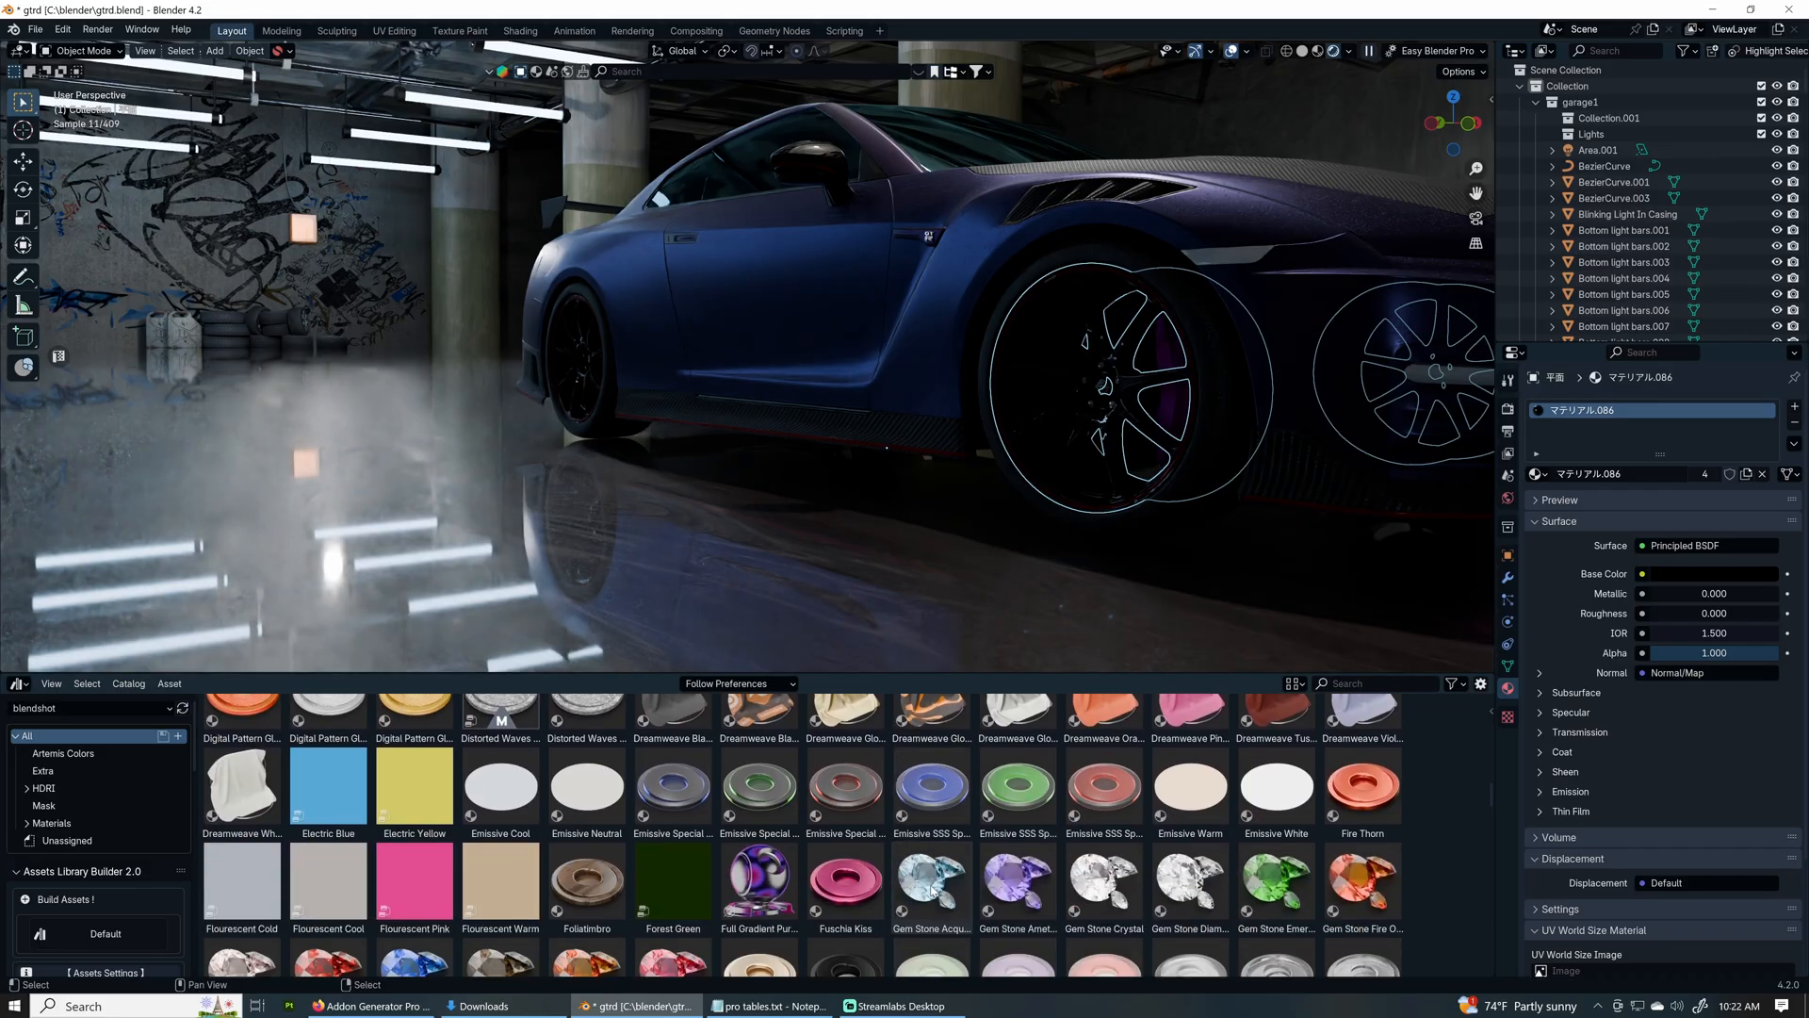
Apply the green Circular Regular Snap Pattern material to the sunglasses frame
scroll("down", 3)
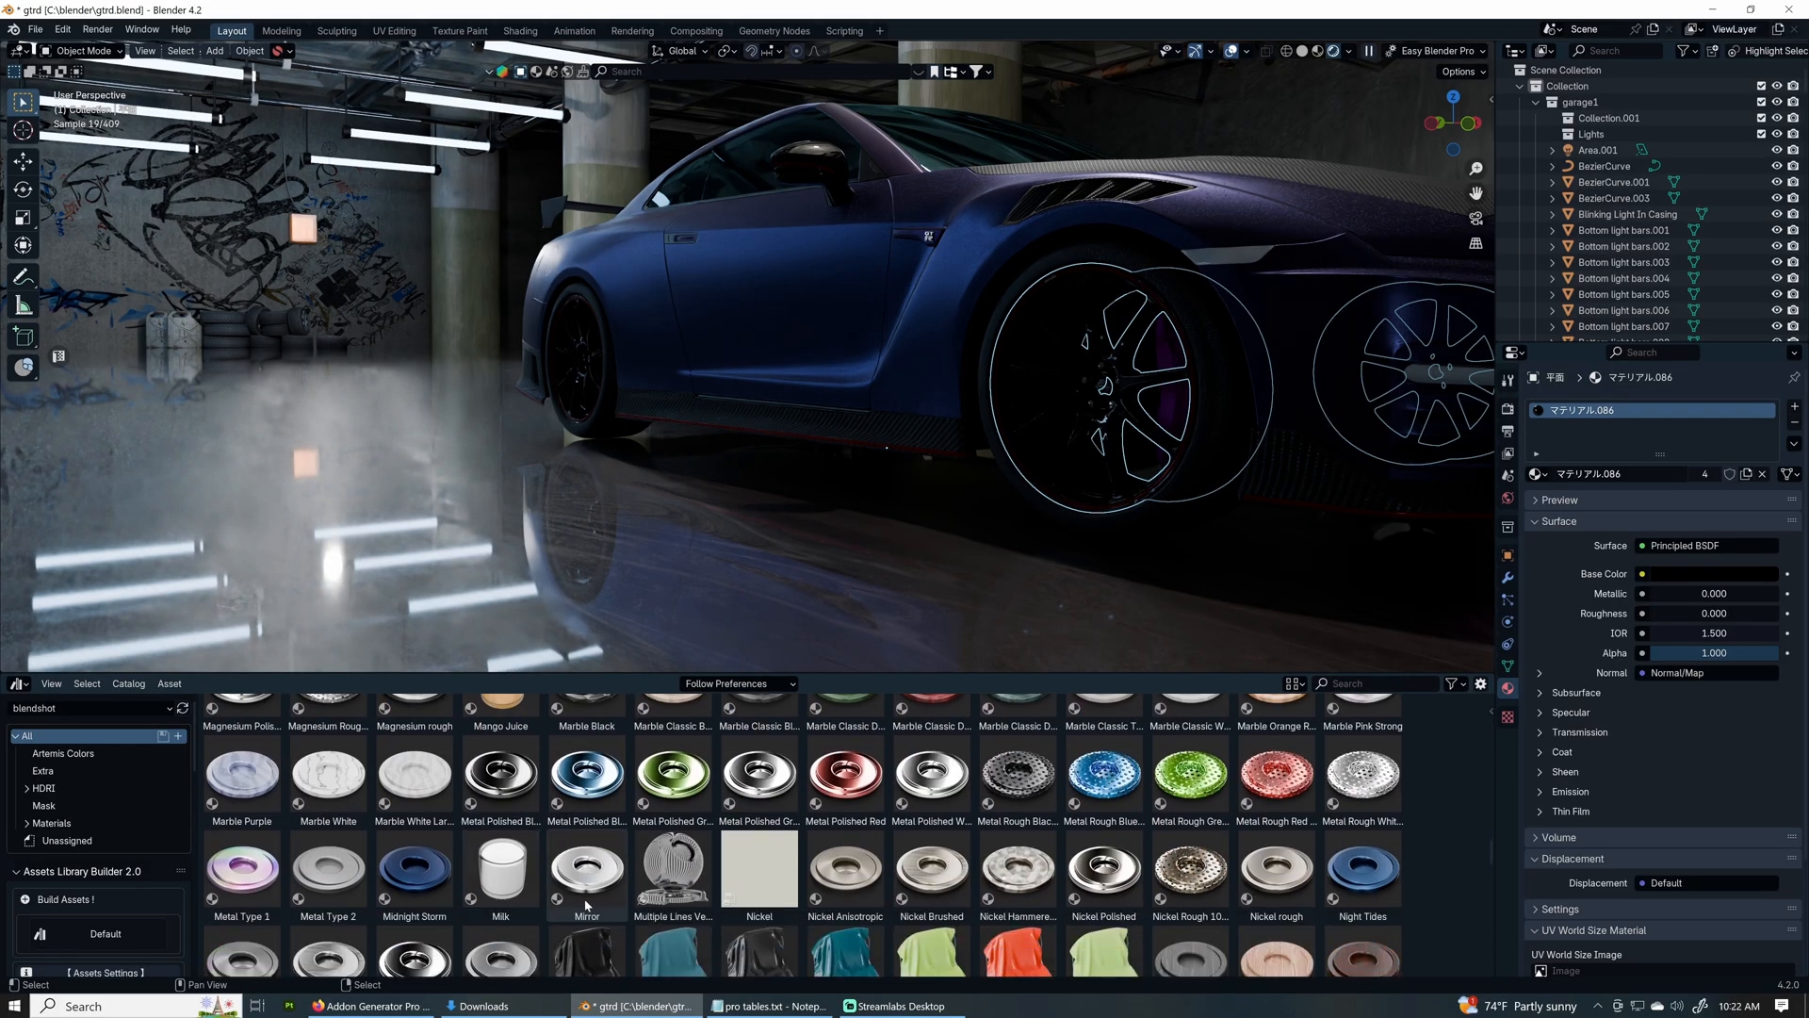
double_click(586, 775)
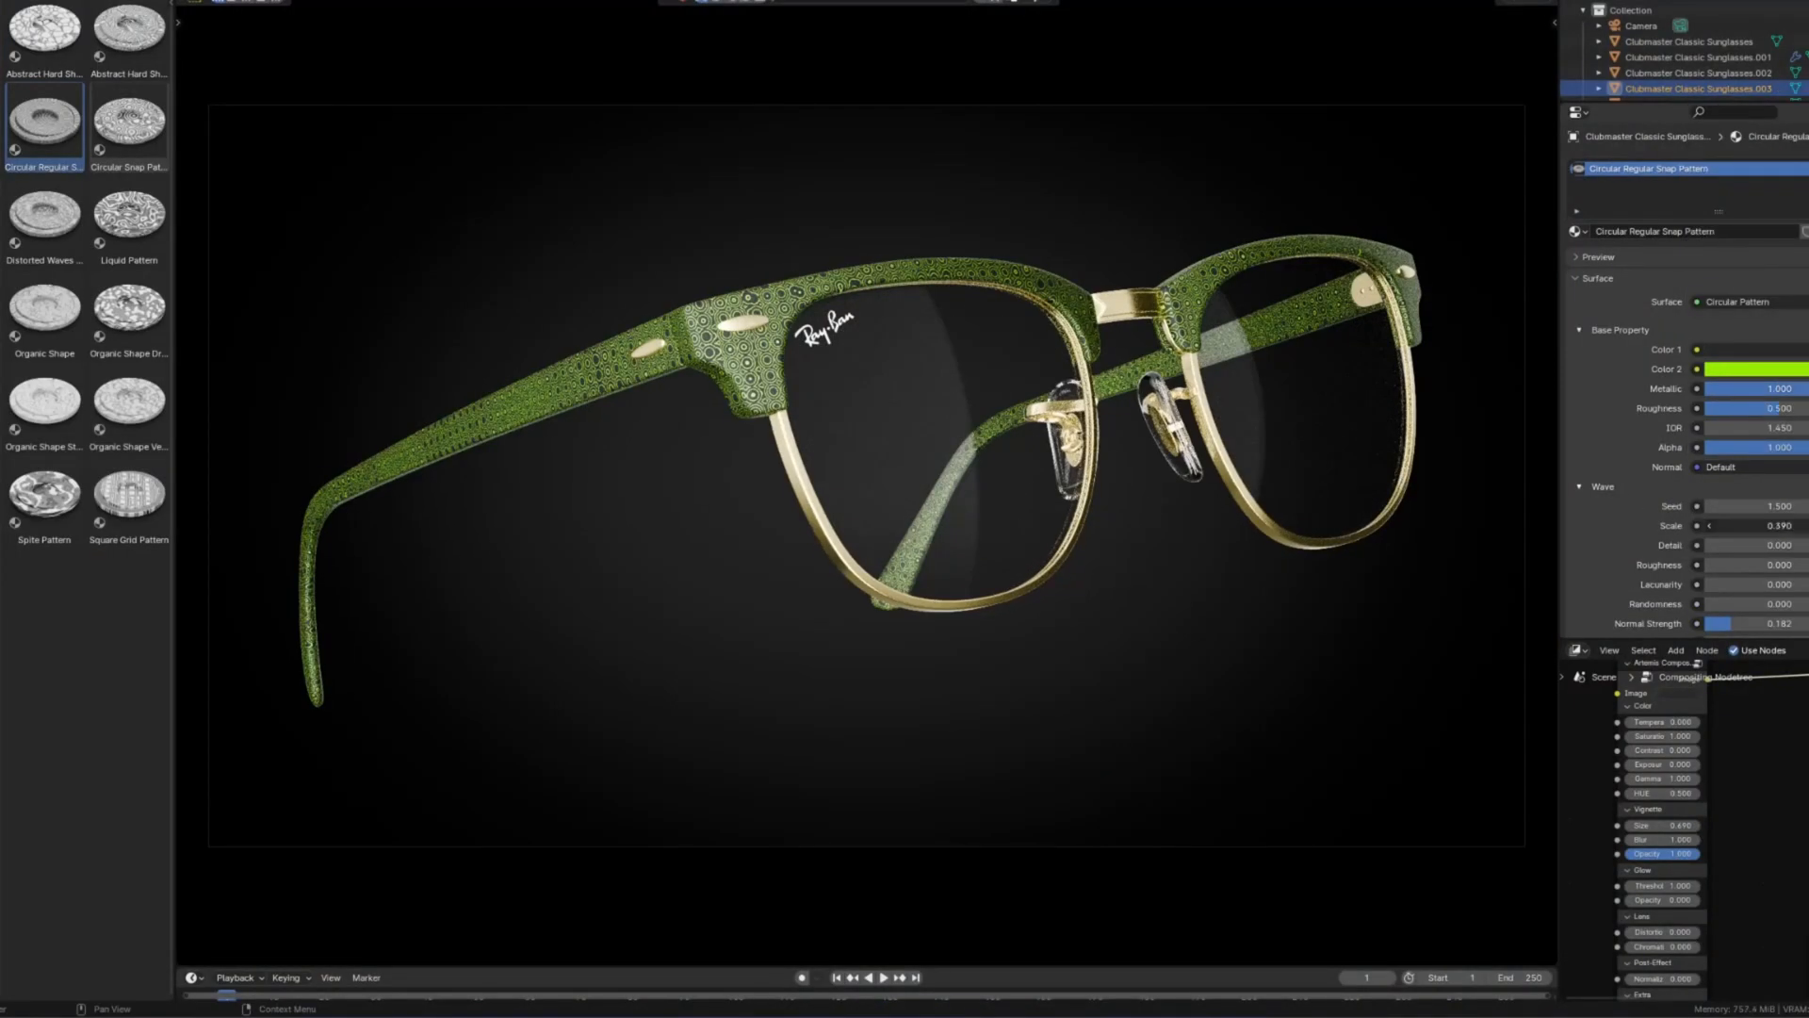
Apply a chrome material to the spheres and expand its procedural imperfections node group
left_click(43, 213)
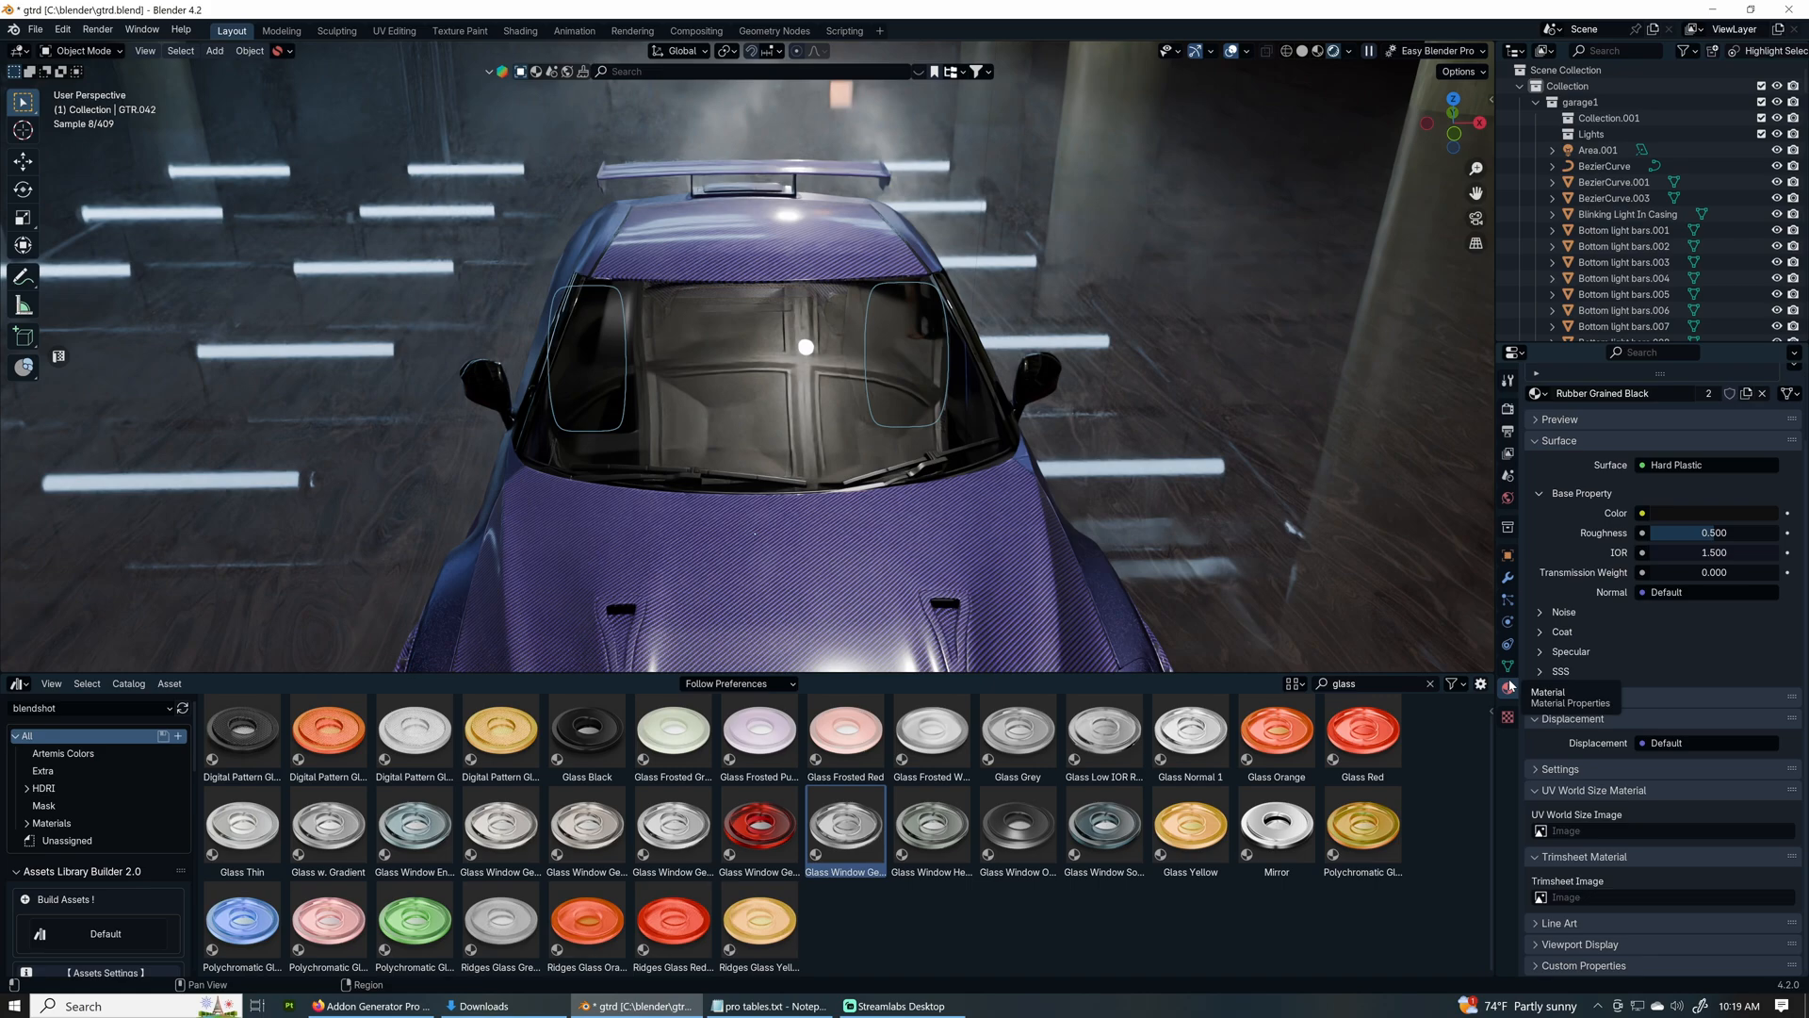
left_click(852, 433)
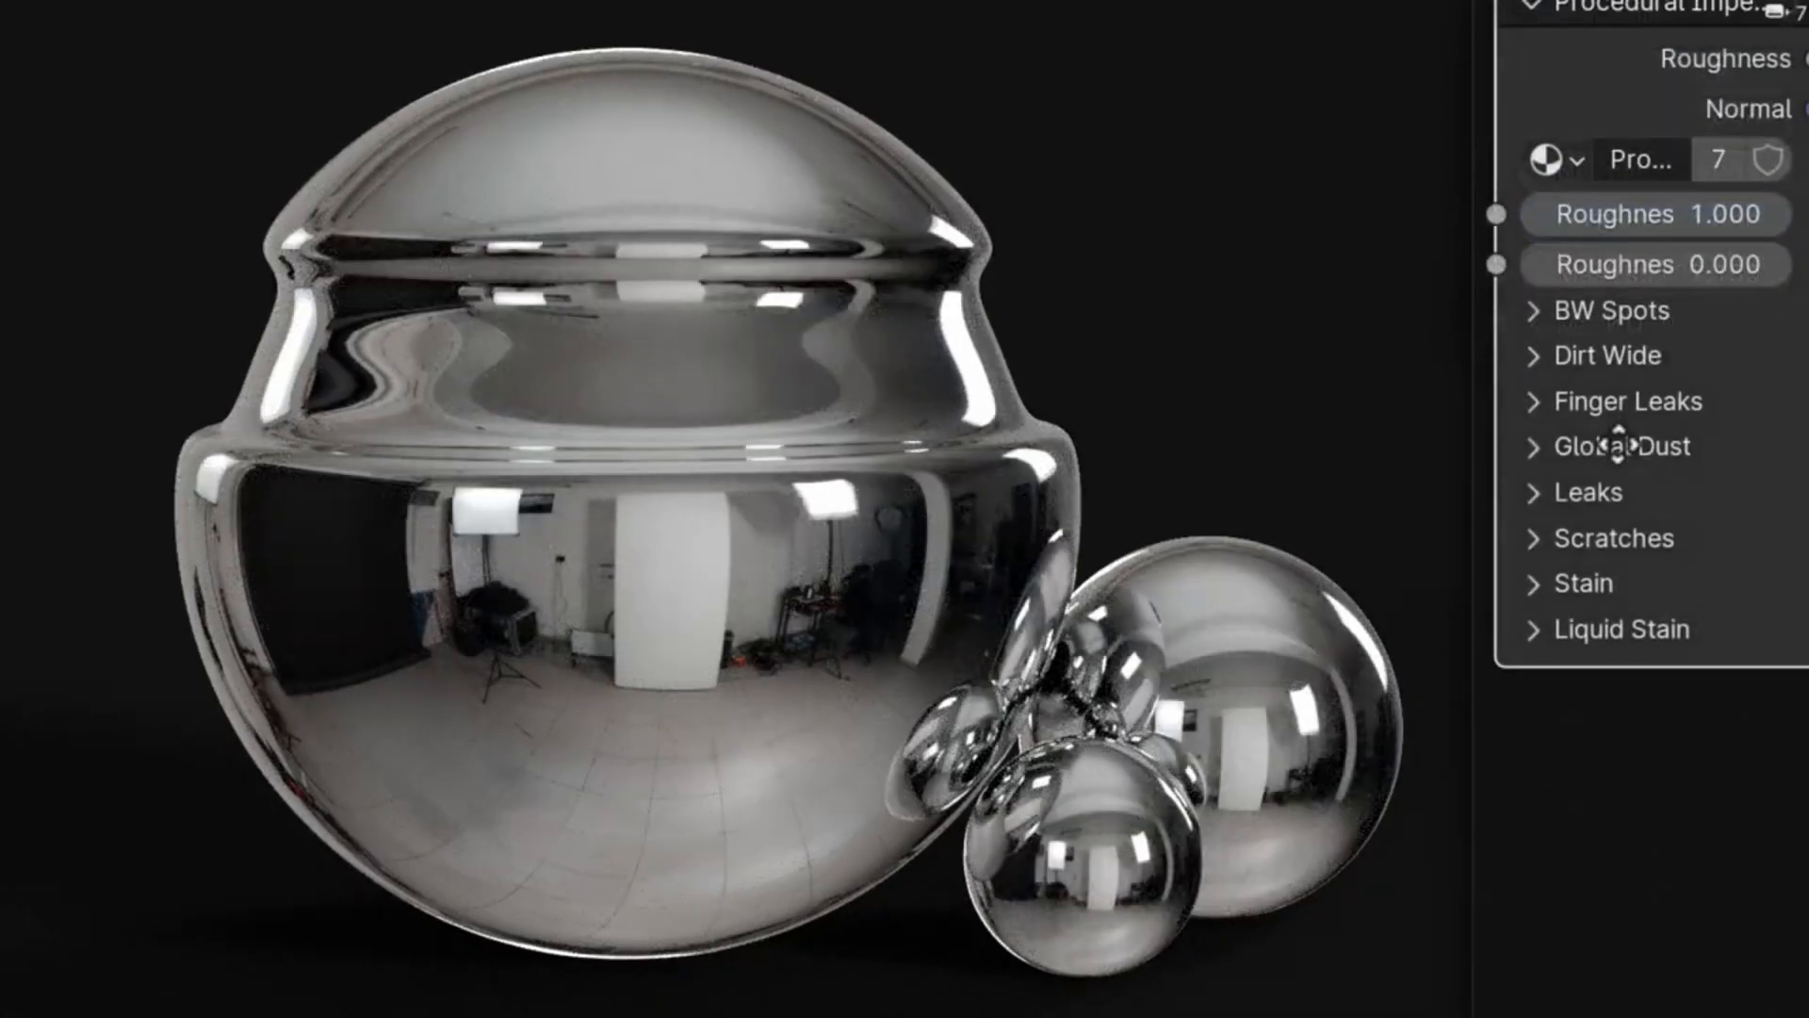
Apply Rubber Stretched from Plastic > Rubber to the ground plane under the rifle
left_click(1602, 354)
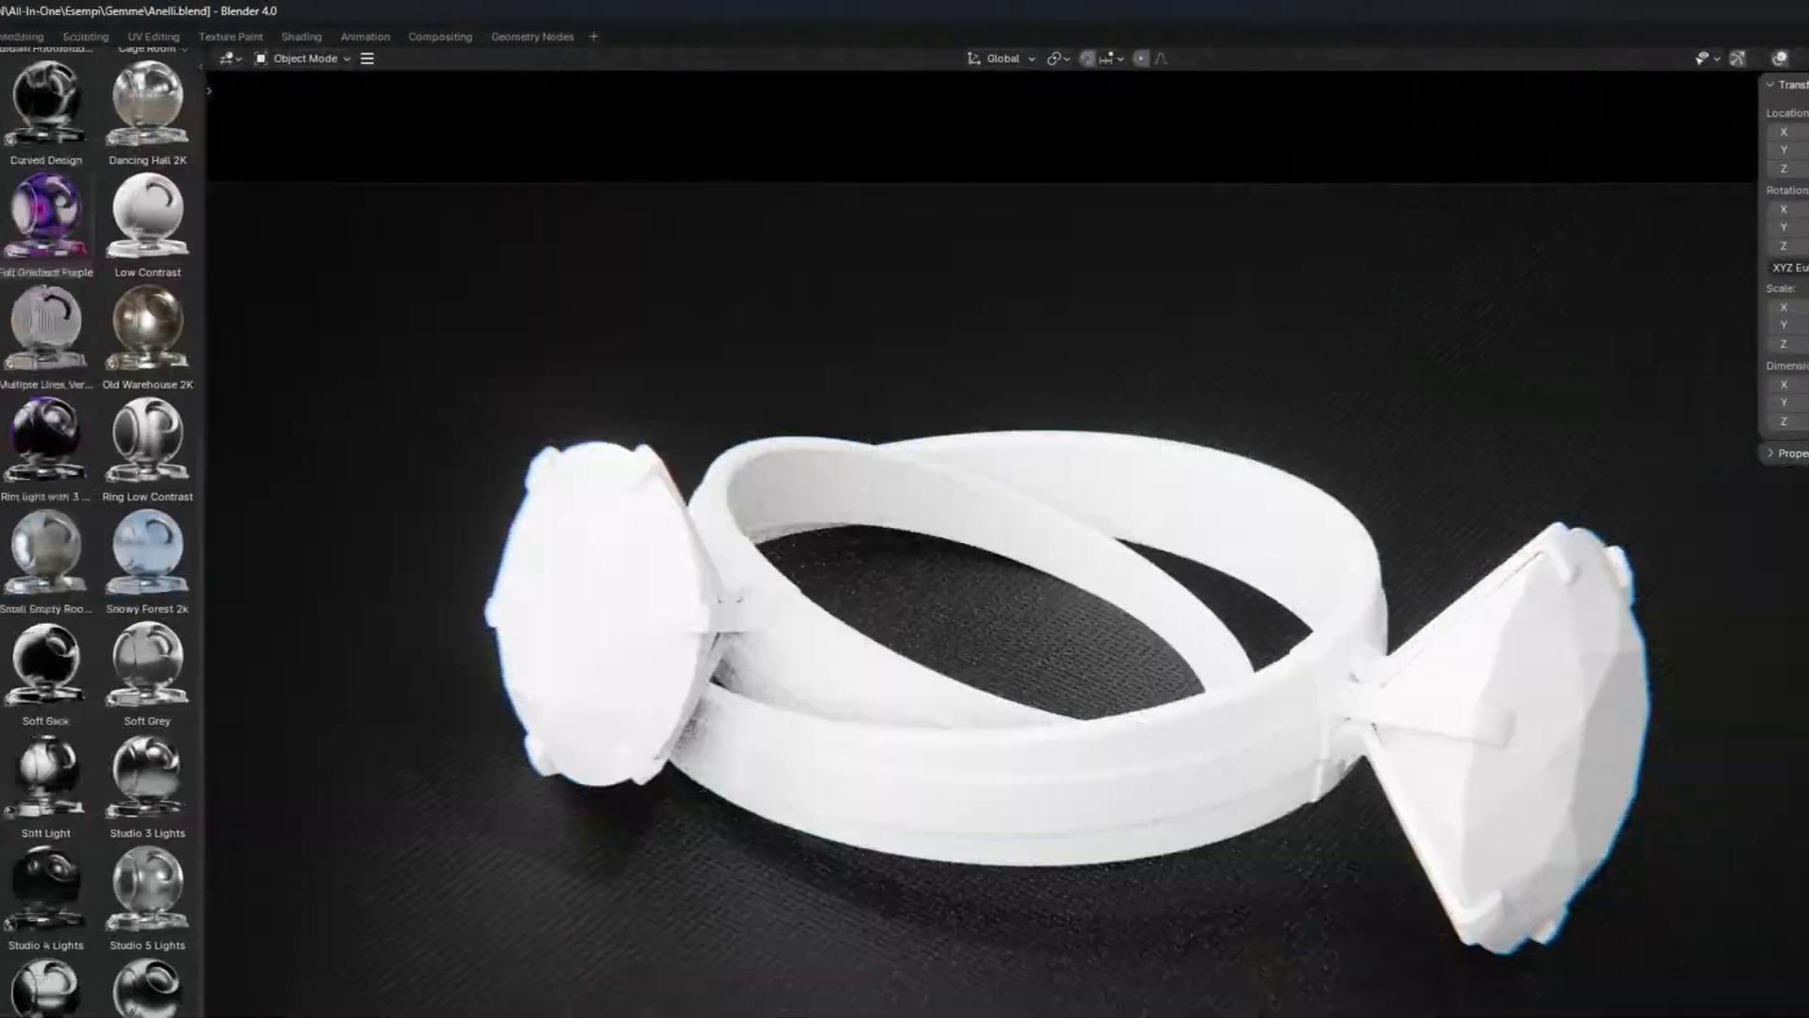
left_click(64, 386)
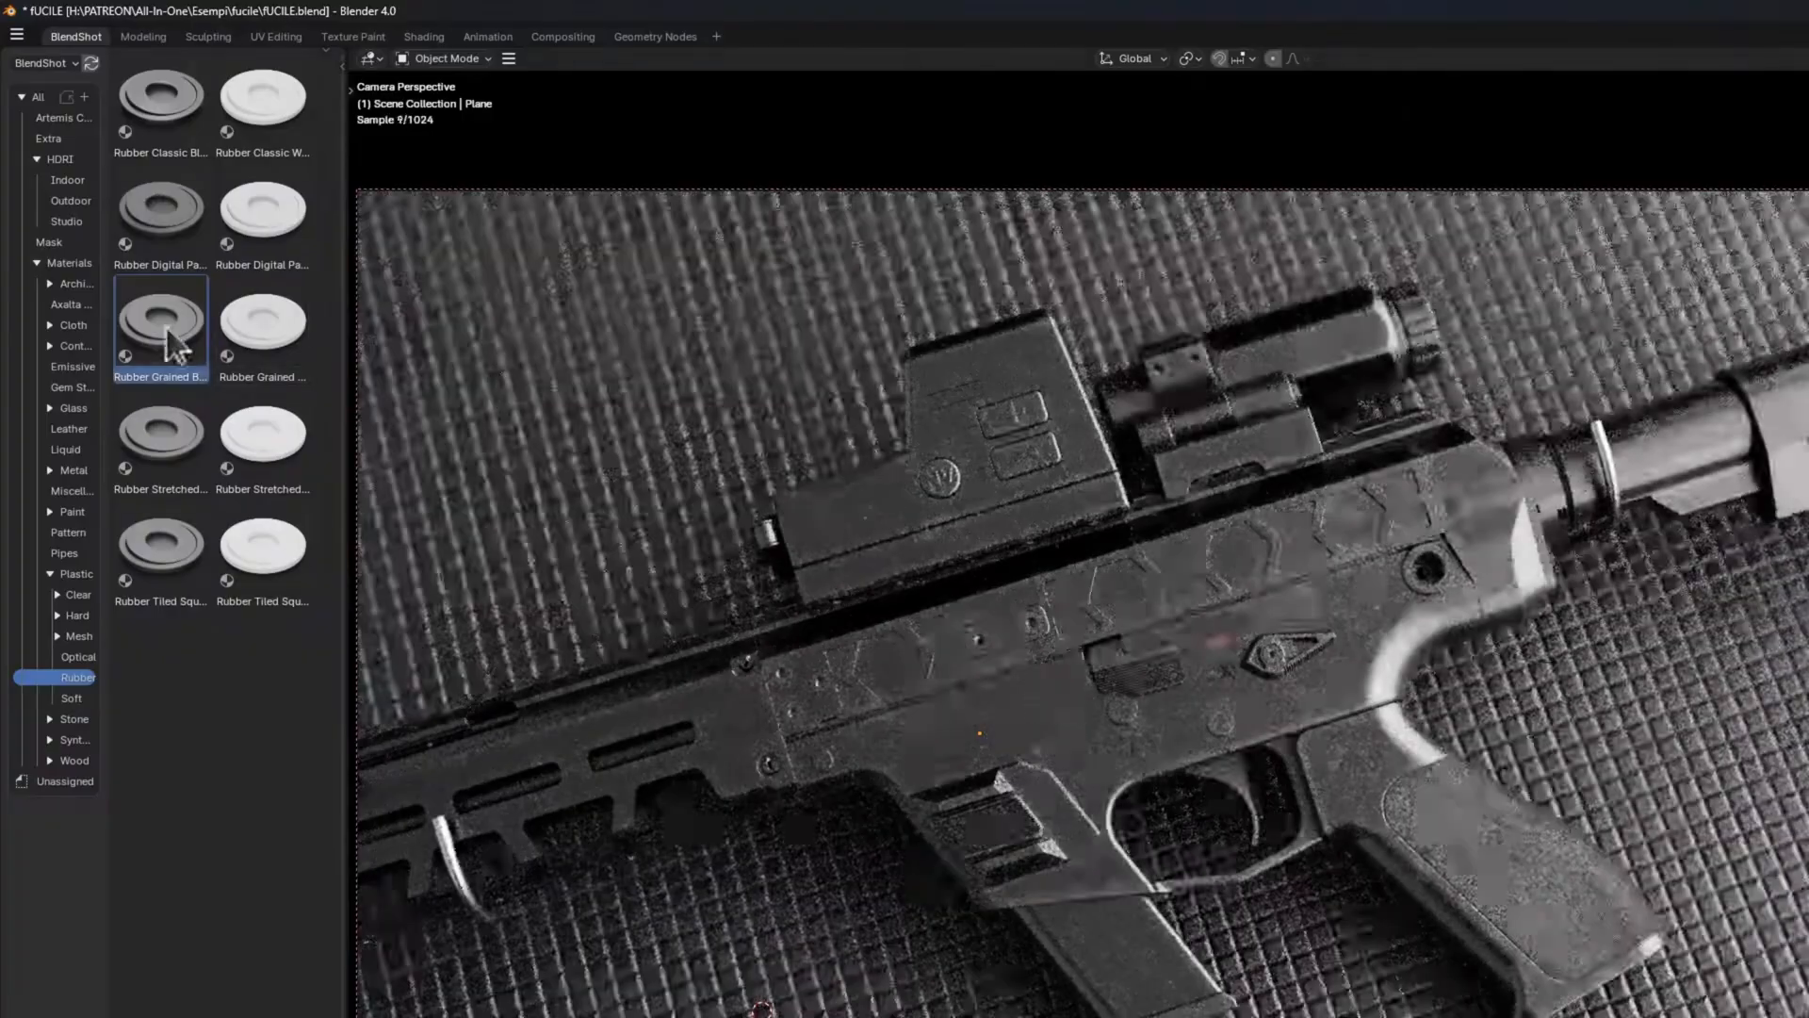
left_click(160, 435)
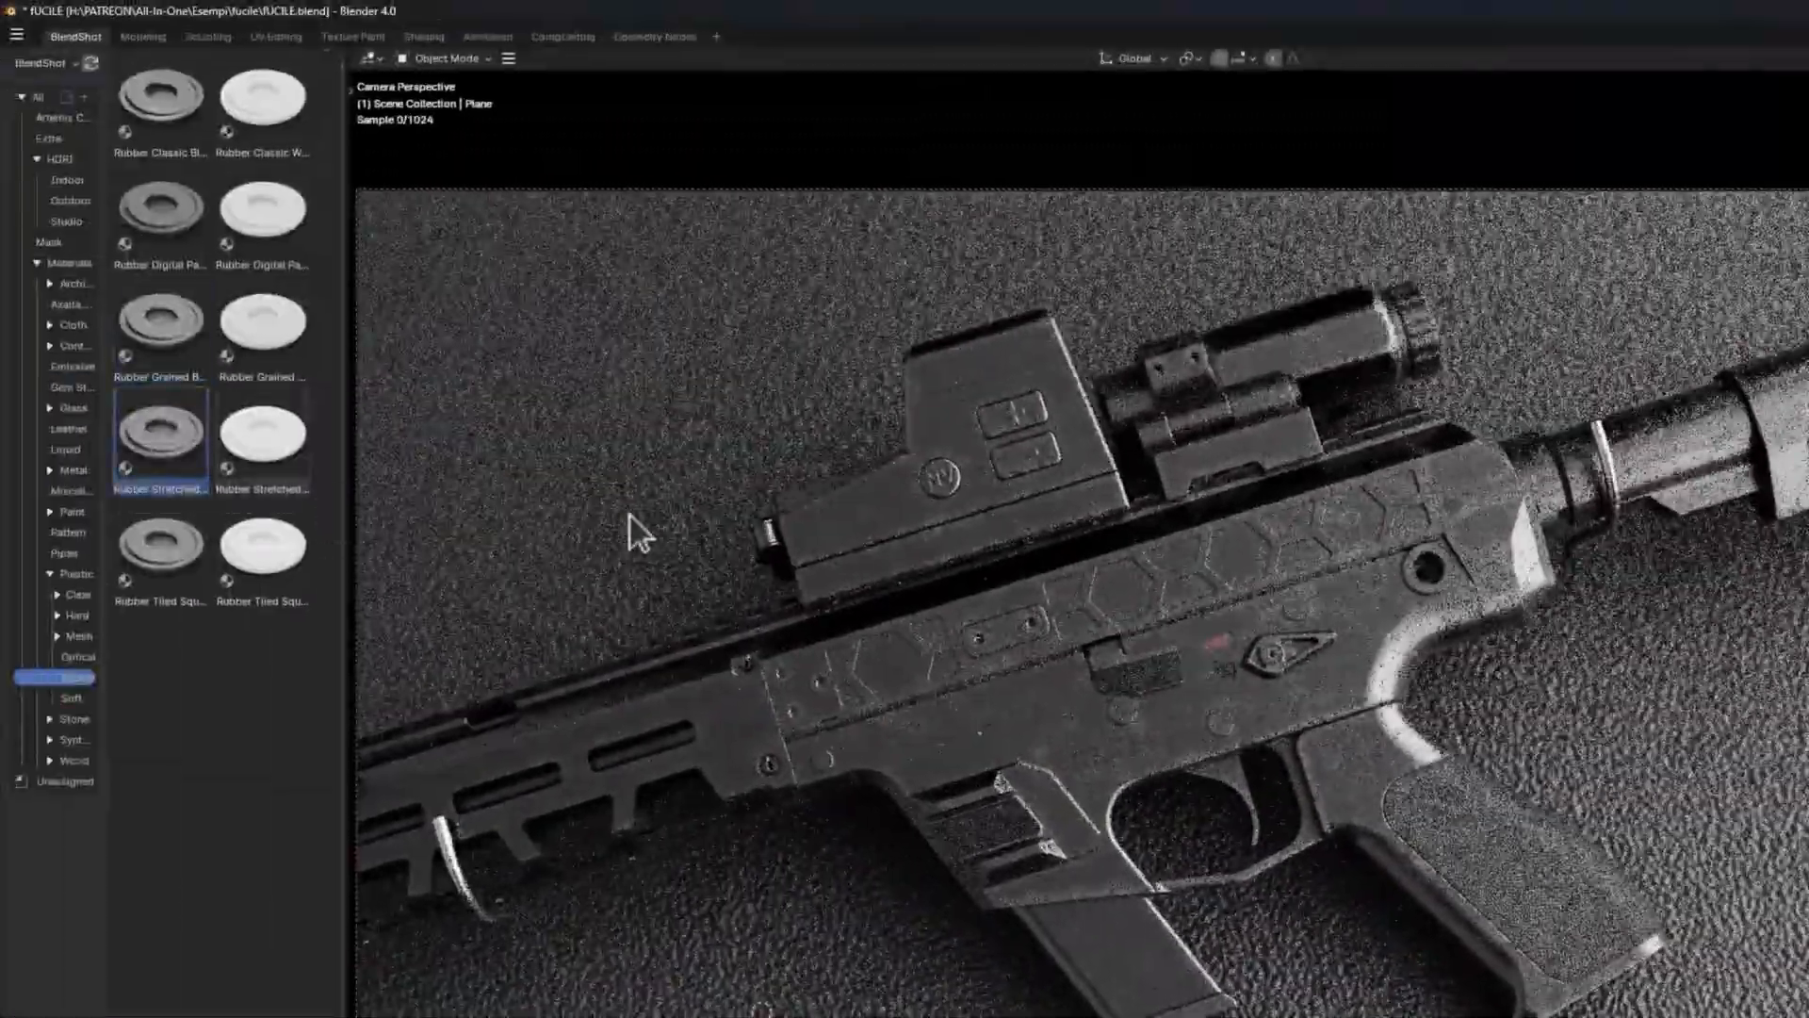